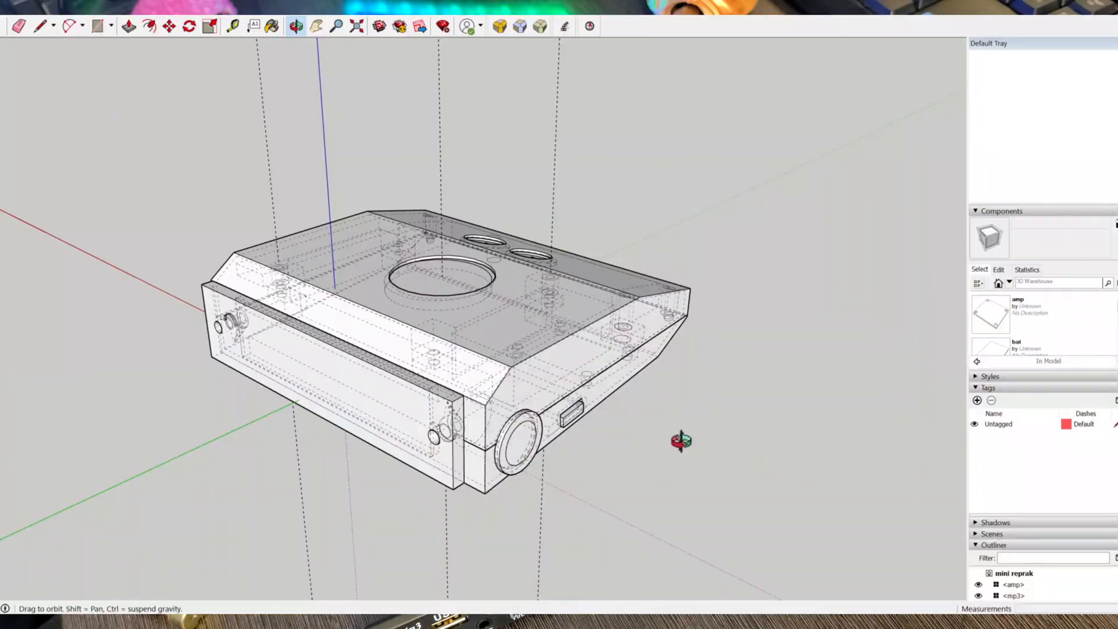
- Move the top shell off the bottom tray and slide the power switch out along the red axis
left_click_drag(681, 440, 235, 336)
type("200")
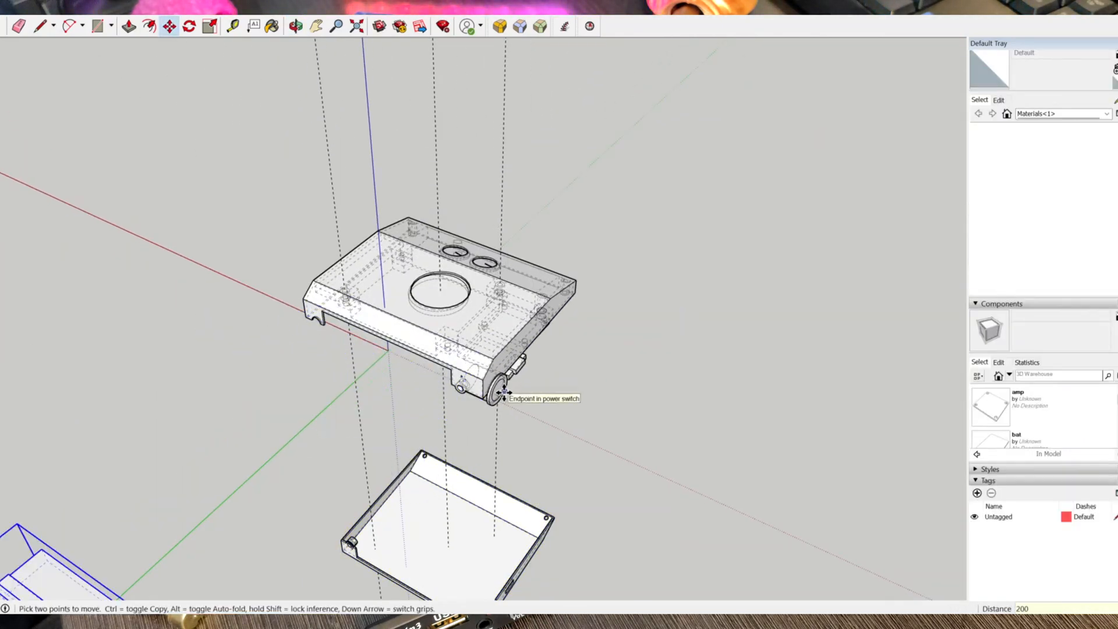
left_click_drag(506, 389, 594, 325)
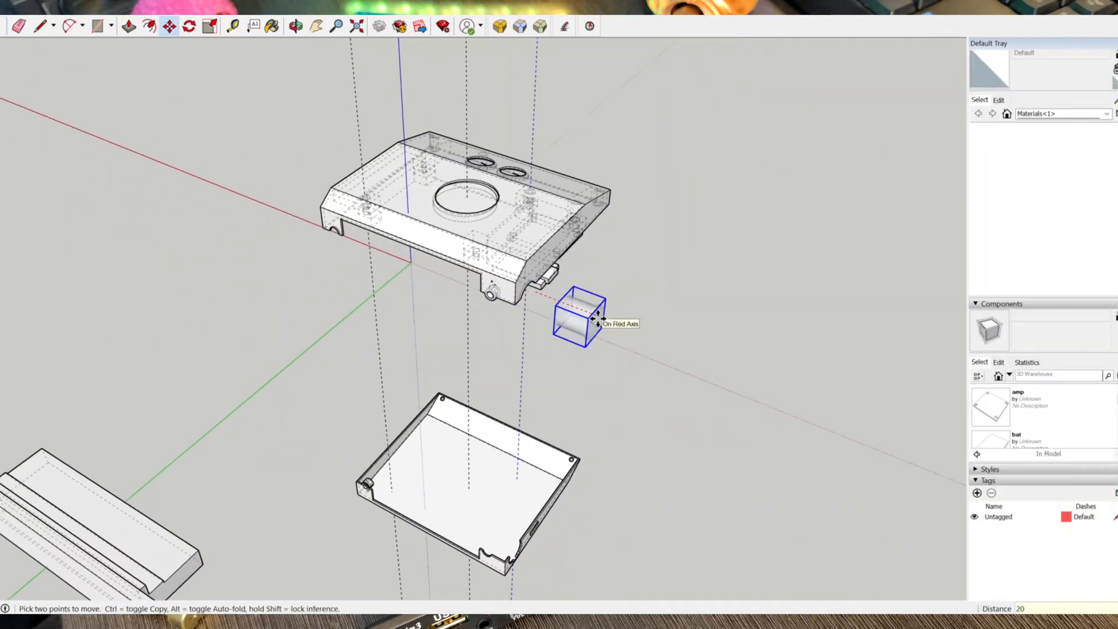